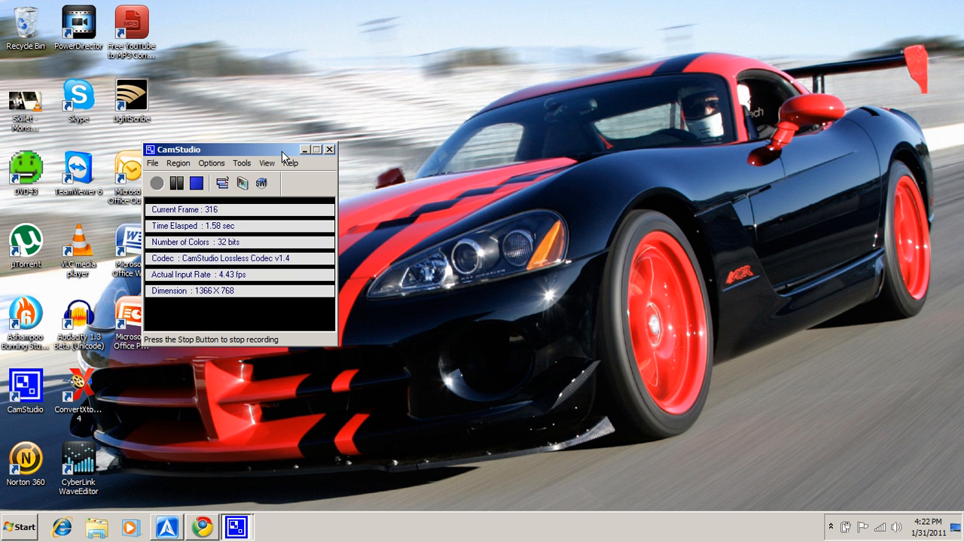
Step: Minimize the CamStudio recorder to leave the desktop clear
{"action": "left_click", "coordinate": [330, 149]}
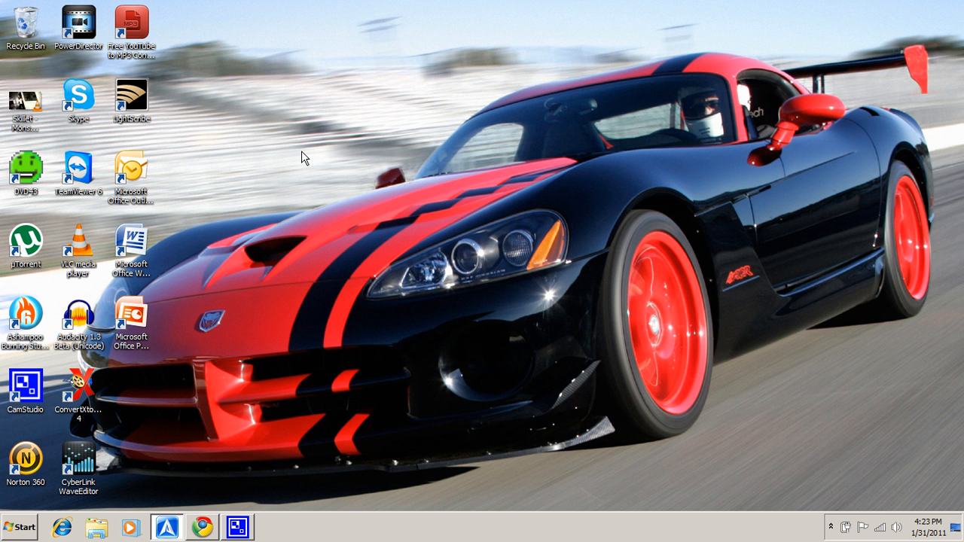
{"action": "mouse_move", "coordinate": [310, 159]}
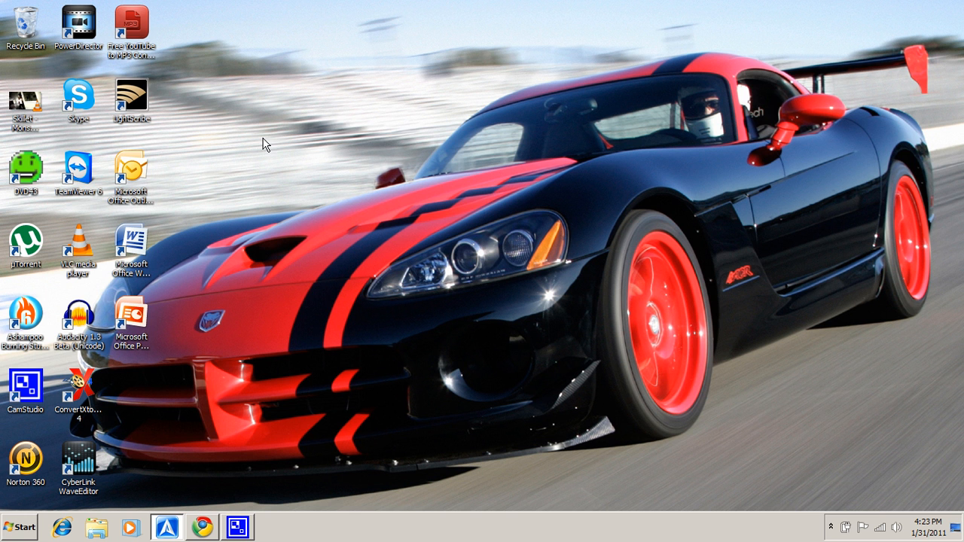
{"action": "mouse_move", "coordinate": [317, 165]}
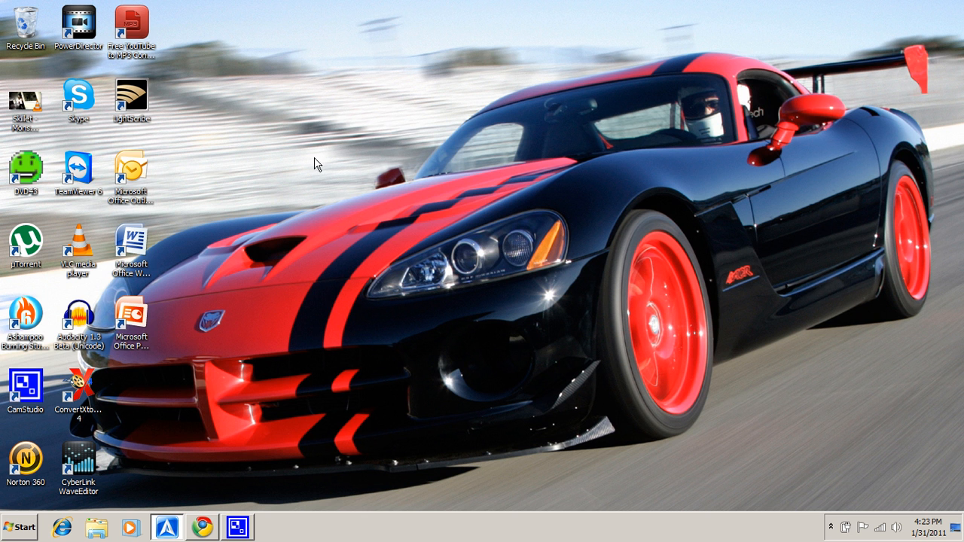
{"action": "mouse_move", "coordinate": [230, 505]}
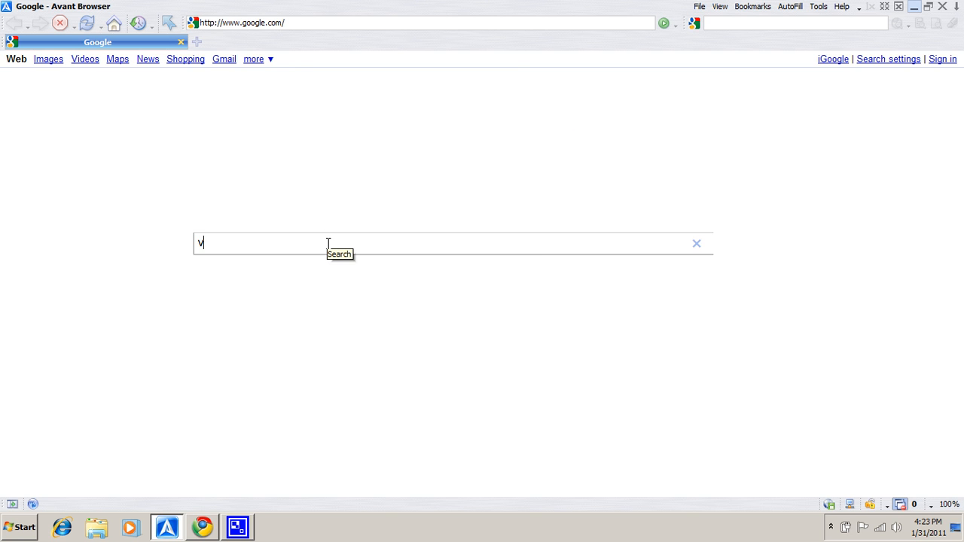
Step: Search Google for 'dvd43' in Avant Browser
{"action": "type", "text": "dvd43"}
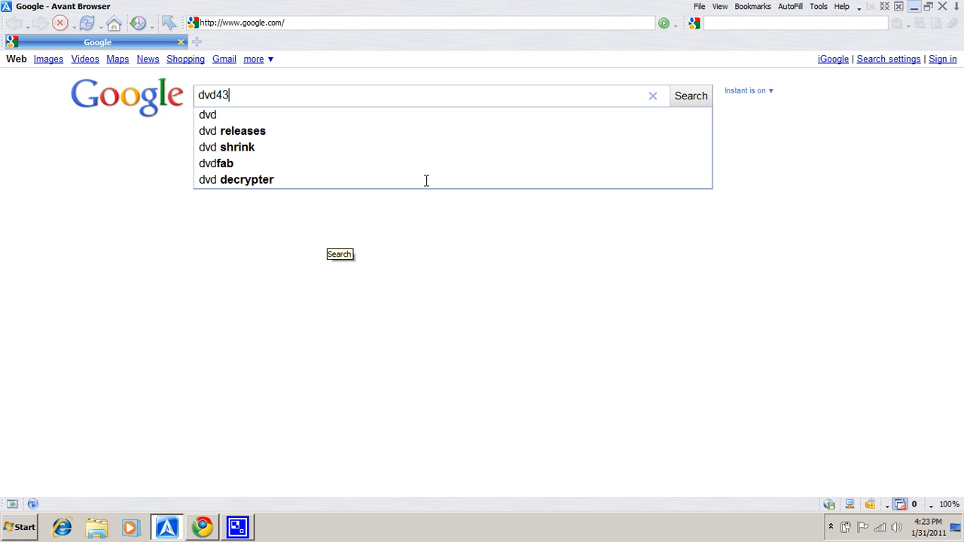
{"action": "left_click", "coordinate": [684, 96]}
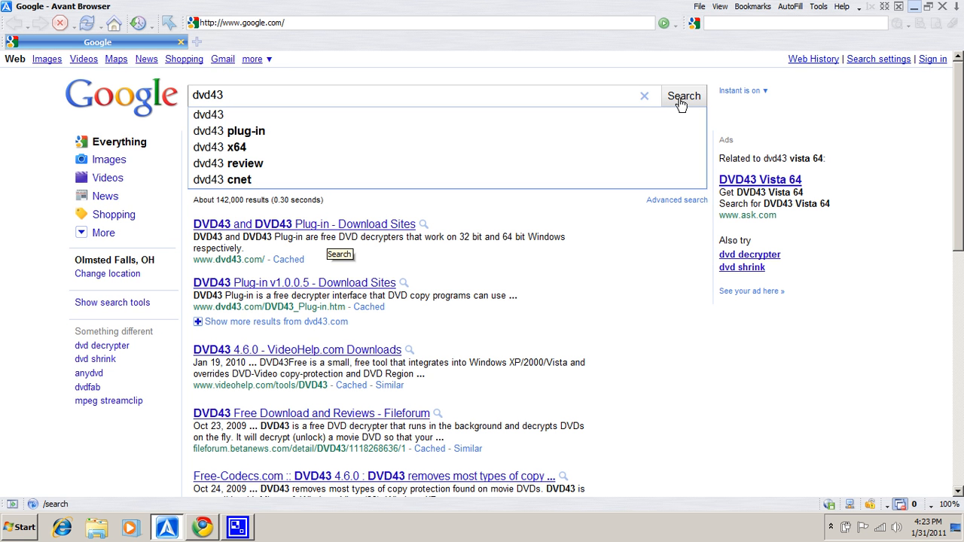
{"action": "left_click", "coordinate": [683, 95]}
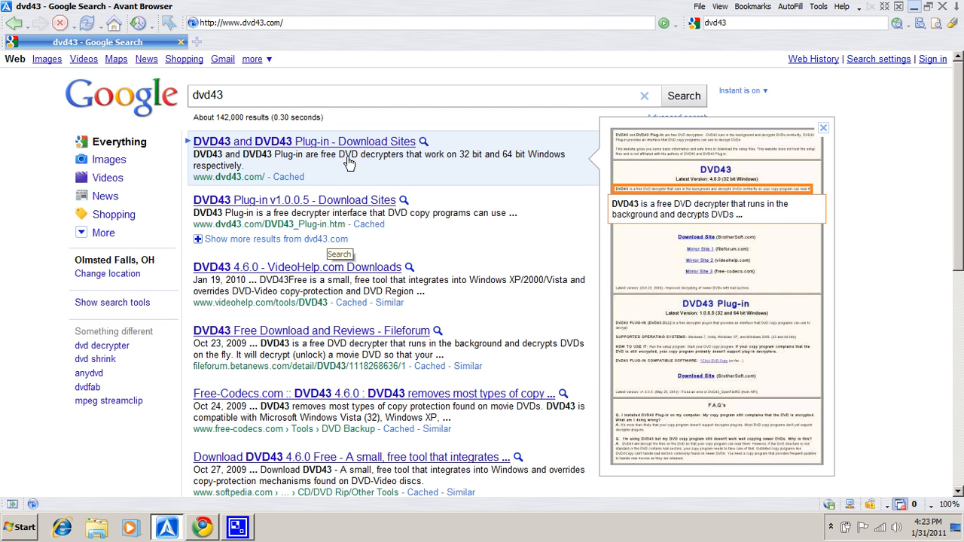
Step: Get the DVD43 4.6.0 setup from BrotherSoft via dvd43.com, then close Avant Browser
{"action": "left_click", "coordinate": [305, 141]}
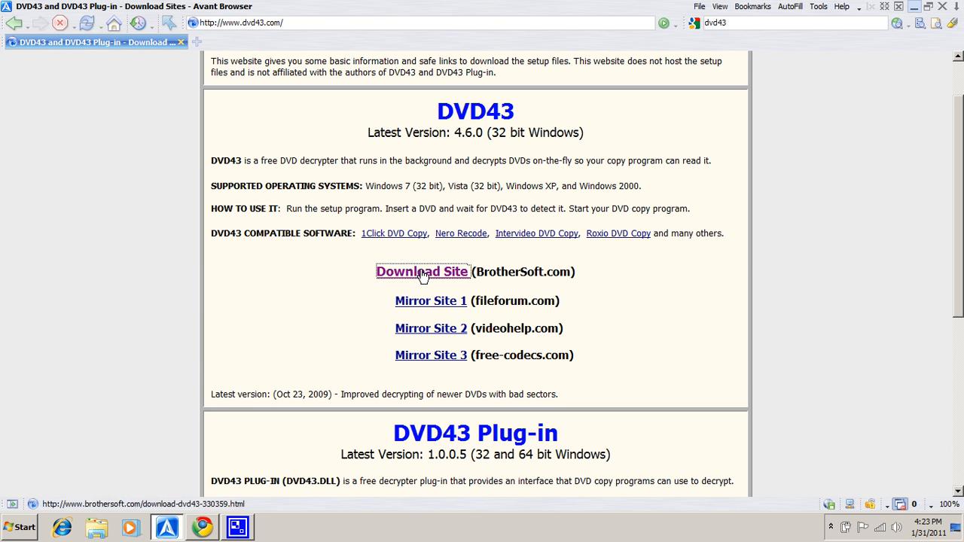
{"action": "left_click", "coordinate": [422, 271]}
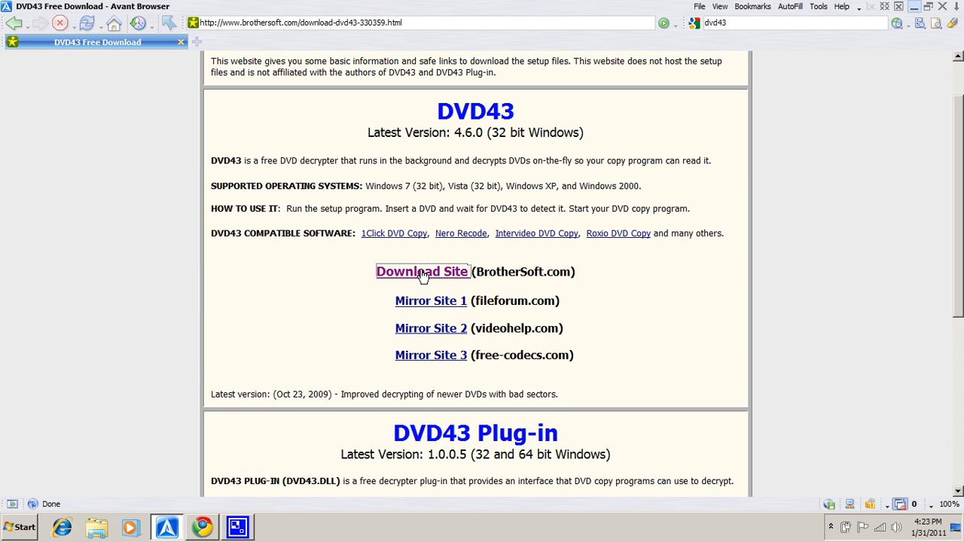
{"action": "left_click", "coordinate": [423, 271]}
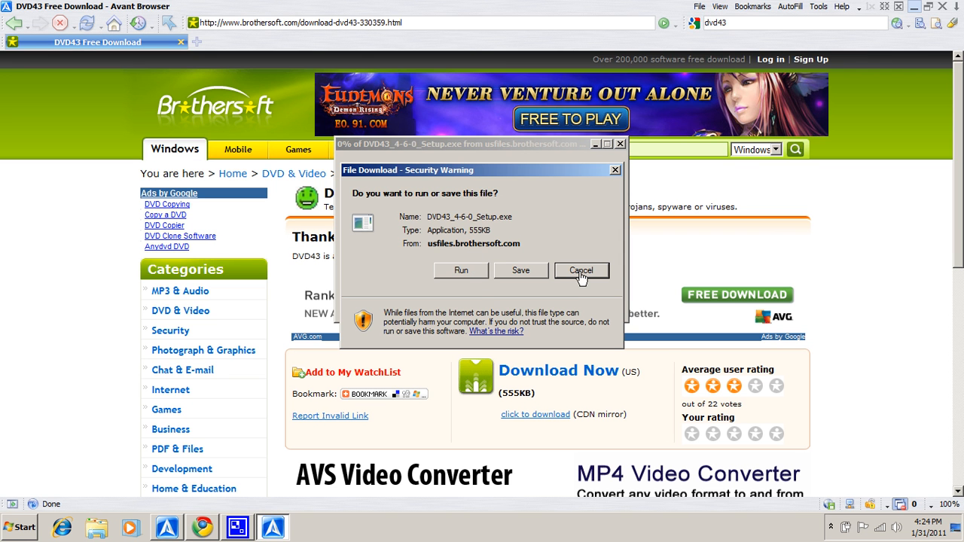
{"action": "left_click", "coordinate": [580, 271]}
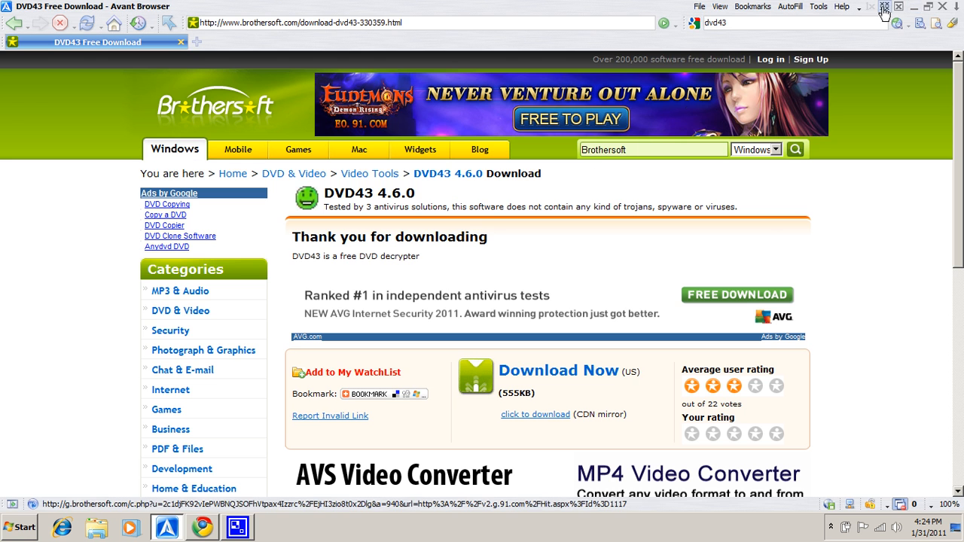
{"action": "left_click", "coordinate": [914, 6]}
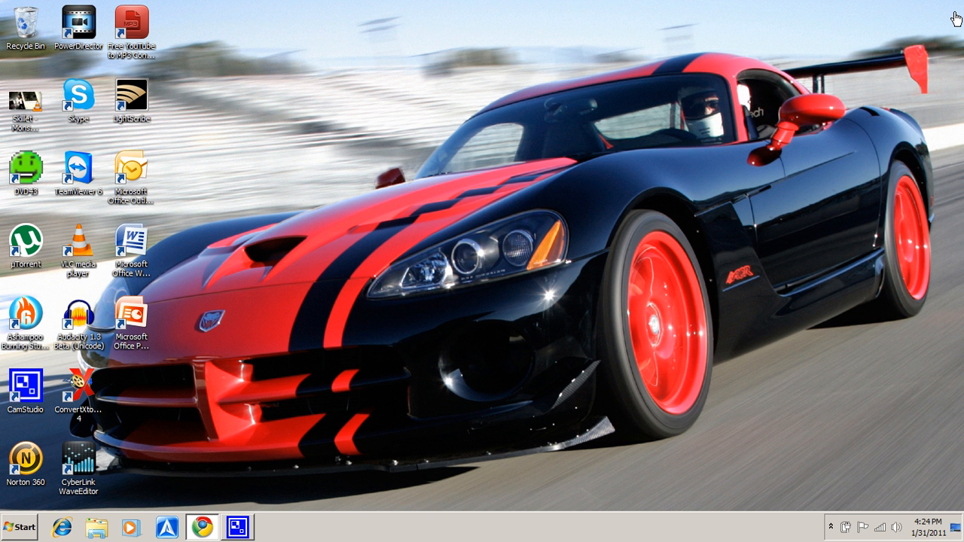
{"action": "mouse_move", "coordinate": [375, 300]}
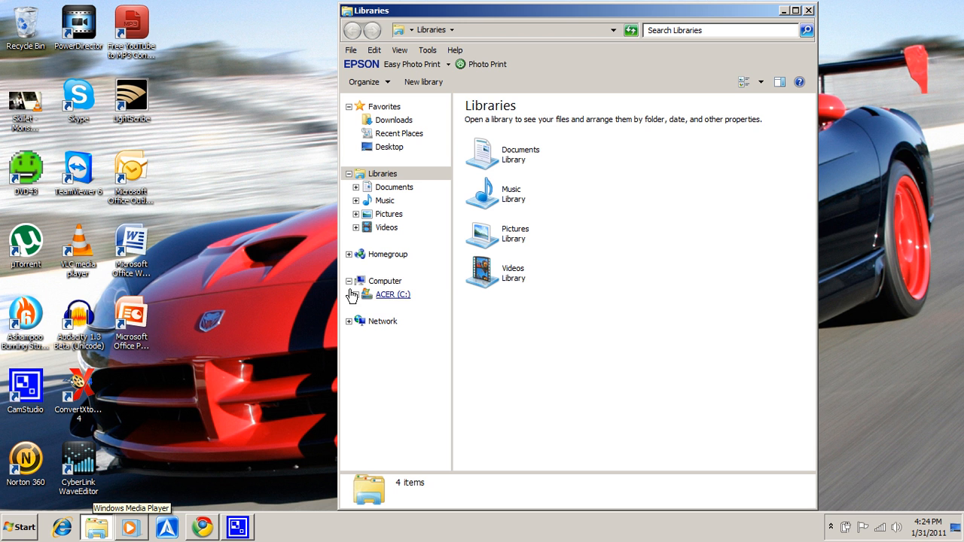
Step: Show Computer in Explorer and close the Jumanji DVD playing in Media Player
{"action": "left_click", "coordinate": [385, 280]}
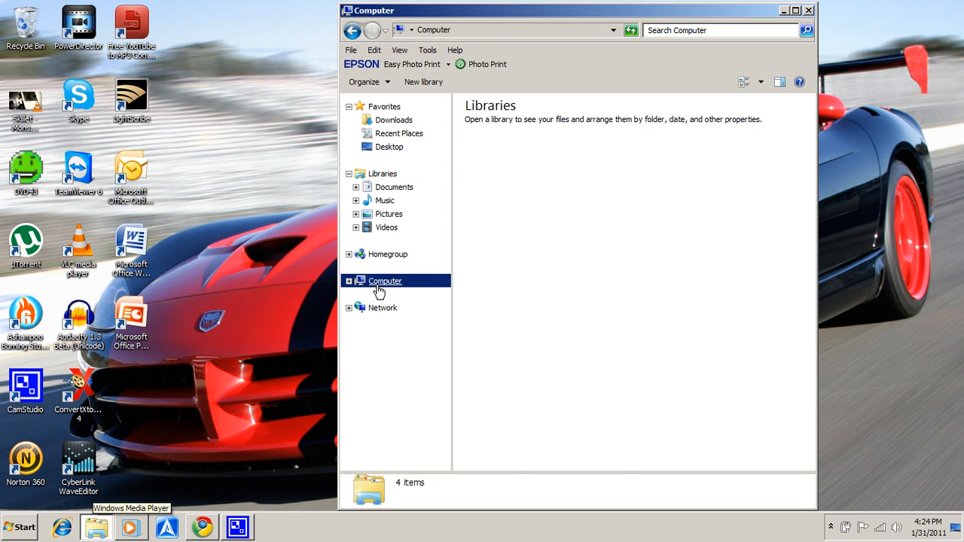
{"action": "left_click", "coordinate": [385, 281]}
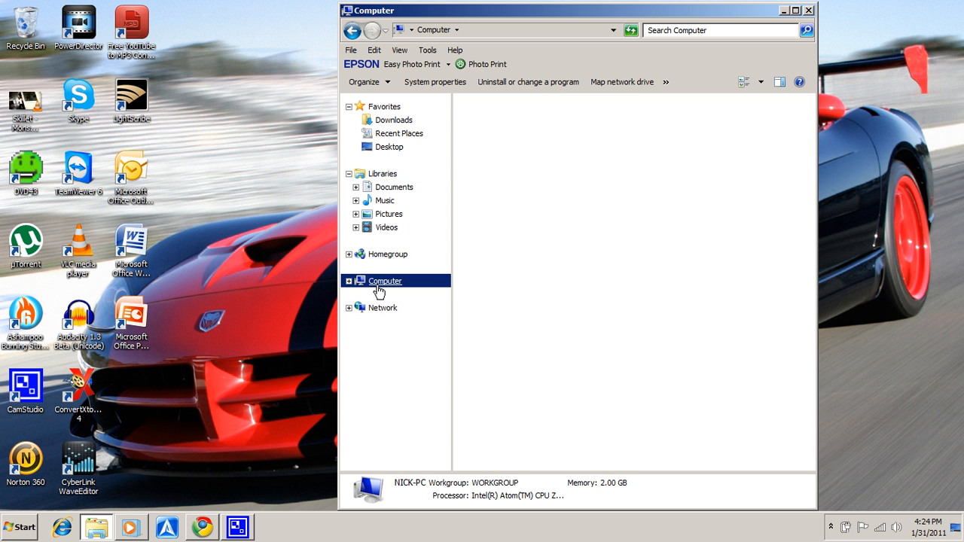
{"action": "mouse_move", "coordinate": [359, 303]}
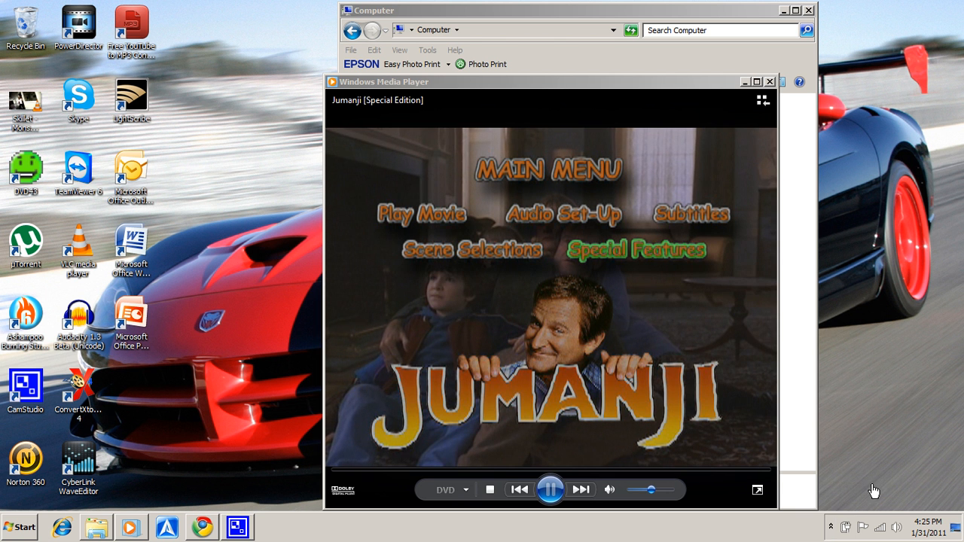
{"action": "left_click", "coordinate": [831, 527]}
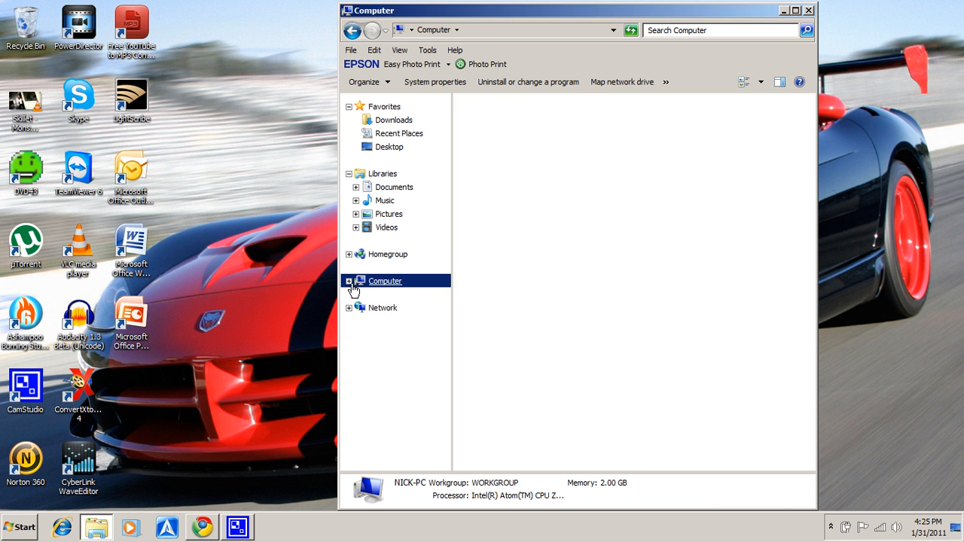
Step: Launch Copy Disc on the DVD drive under Computer
{"action": "right_click", "coordinate": [428, 307]}
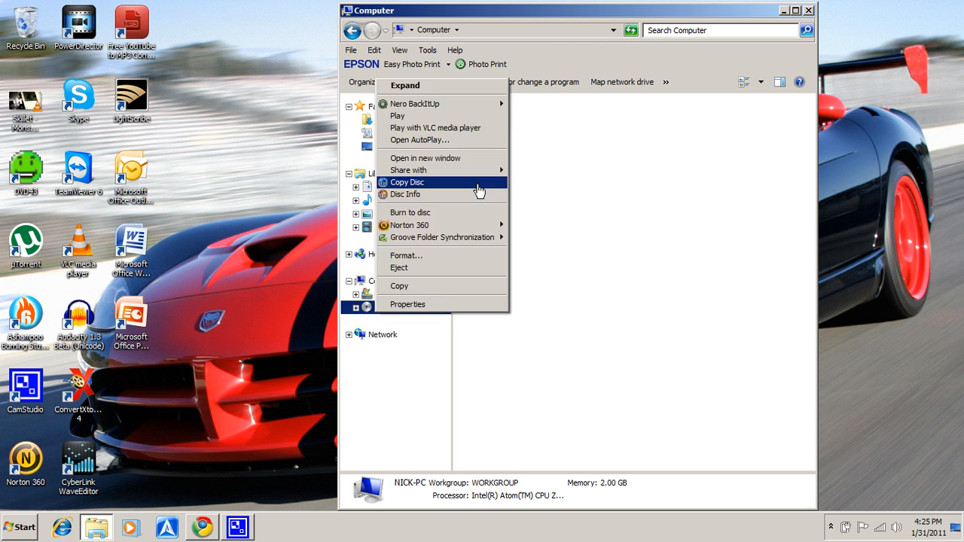
{"action": "left_click", "coordinate": [480, 189]}
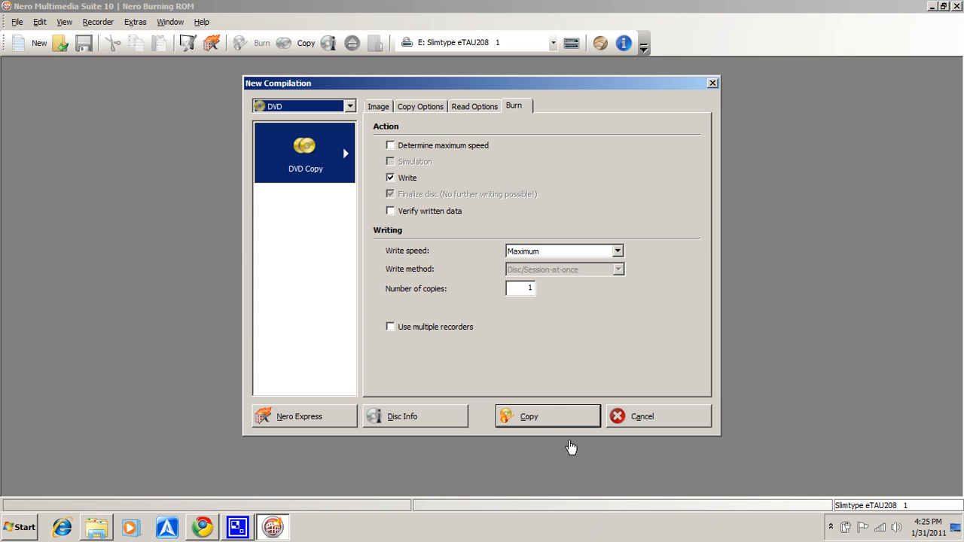
{"action": "mouse_move", "coordinate": [548, 417]}
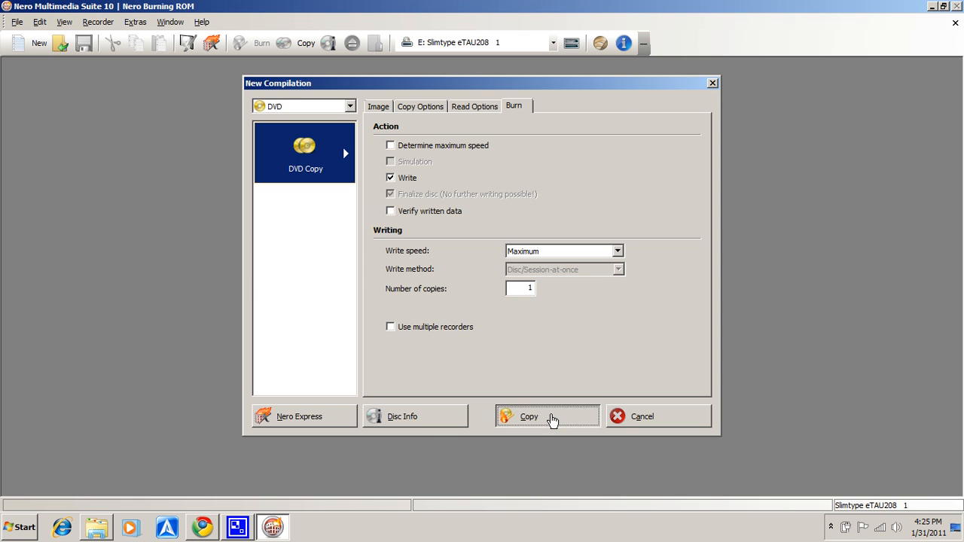
Step: Try copying the Jumanji DVD and dismiss the copy-protection error
{"action": "left_click", "coordinate": [529, 416]}
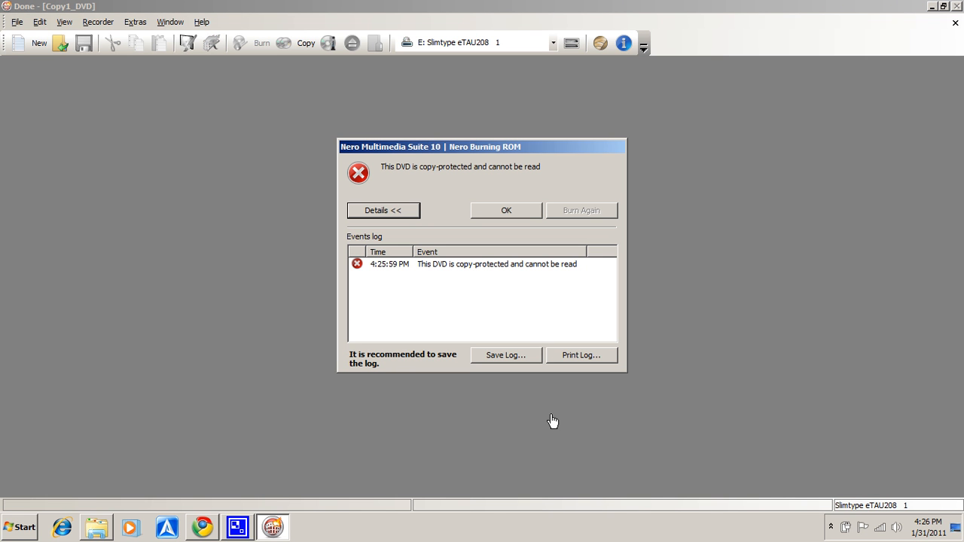
{"action": "mouse_move", "coordinate": [504, 211]}
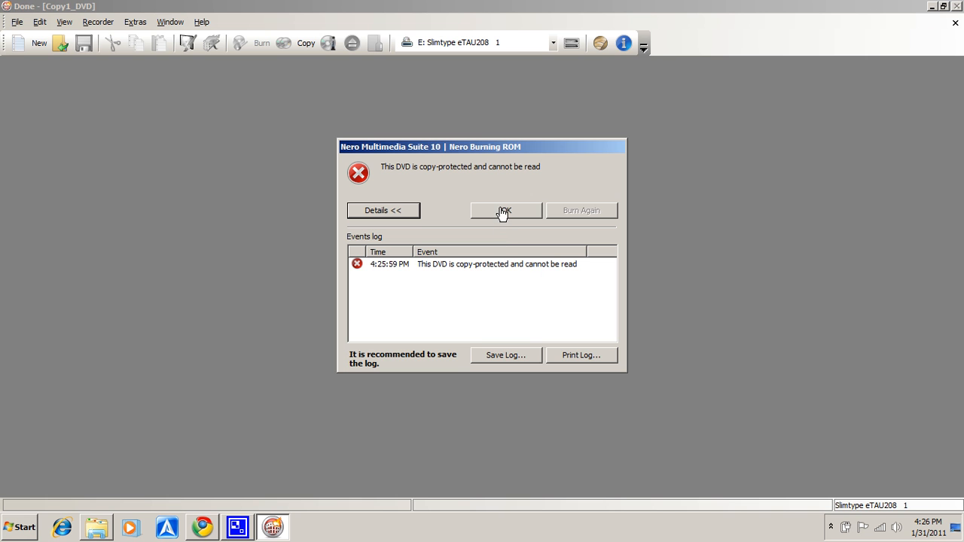
{"action": "left_click", "coordinate": [506, 210]}
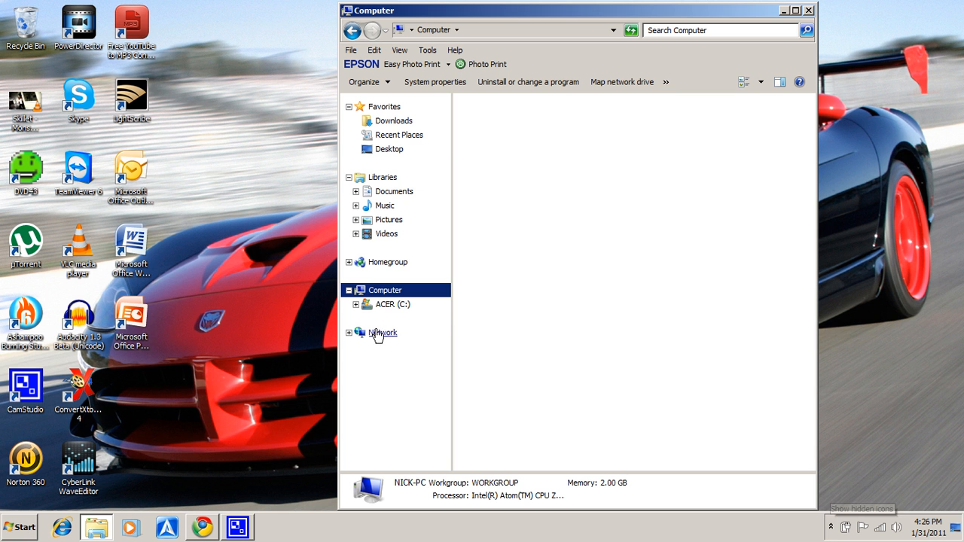
Step: Expand and collapse ACER (C:), then launch DVD43 from its desktop shortcut
{"action": "left_click", "coordinate": [355, 304]}
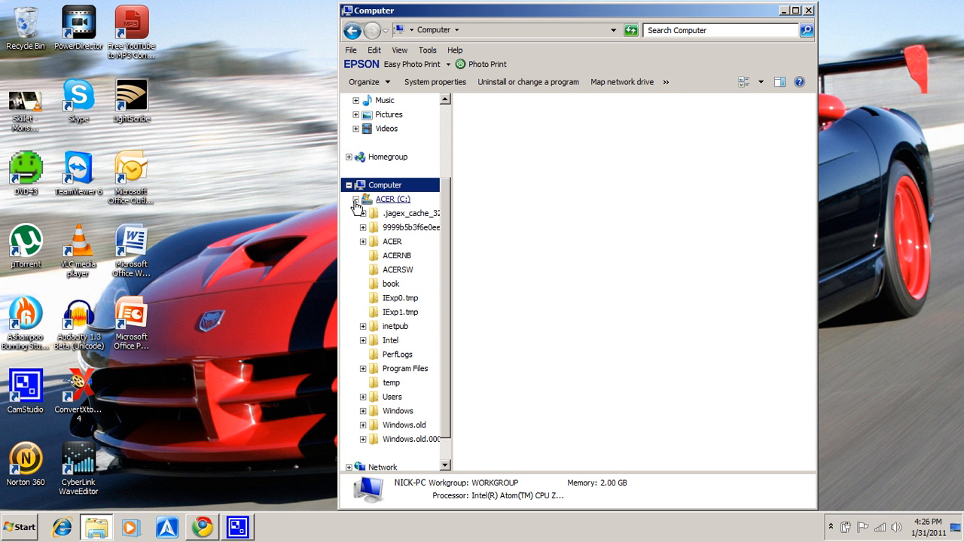
{"action": "left_click", "coordinate": [355, 199]}
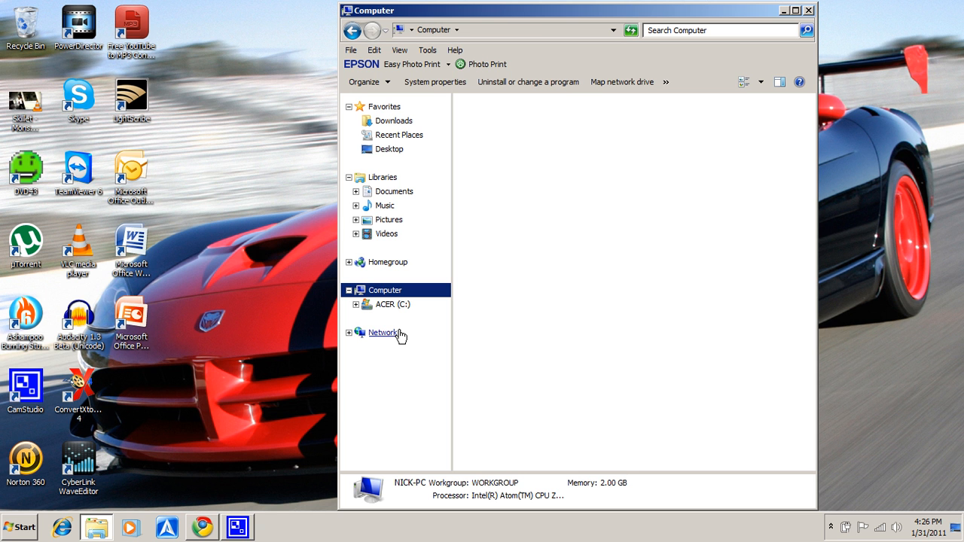
{"action": "mouse_move", "coordinate": [25, 174]}
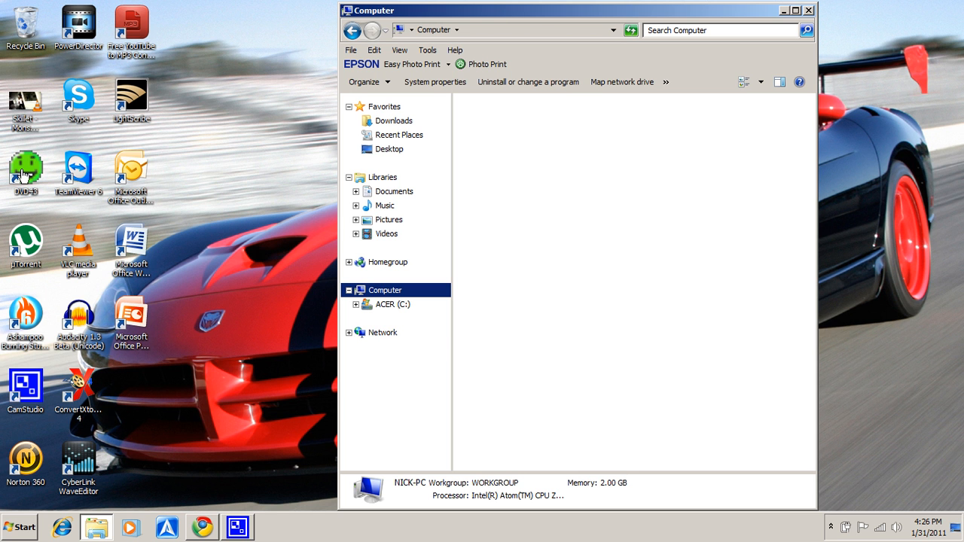
{"action": "left_click", "coordinate": [831, 527]}
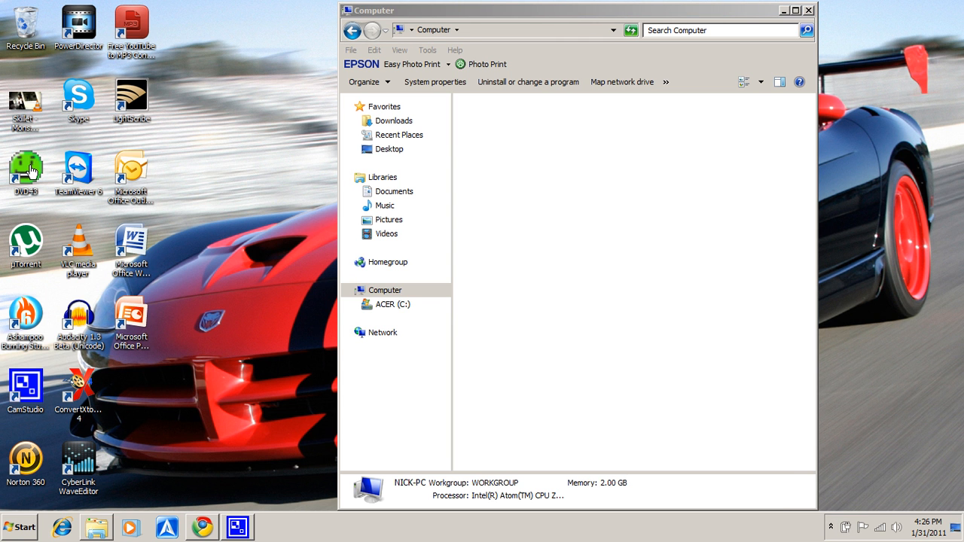
{"action": "left_click", "coordinate": [384, 290]}
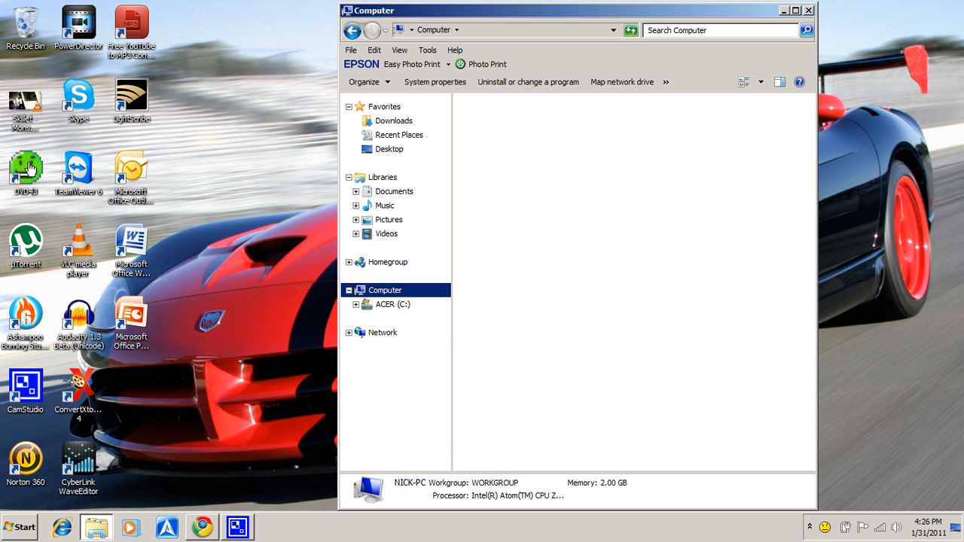
{"action": "mouse_move", "coordinate": [825, 537]}
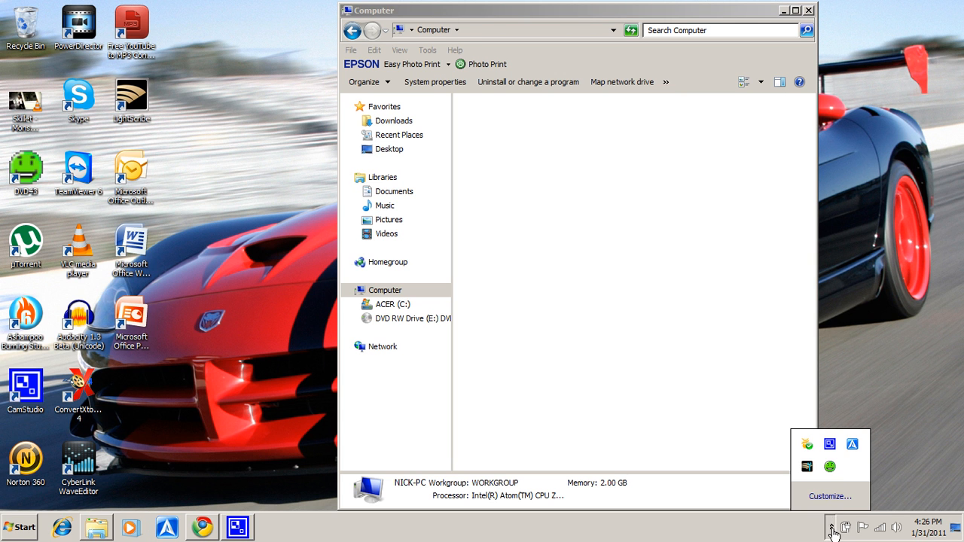
{"action": "mouse_move", "coordinate": [830, 467]}
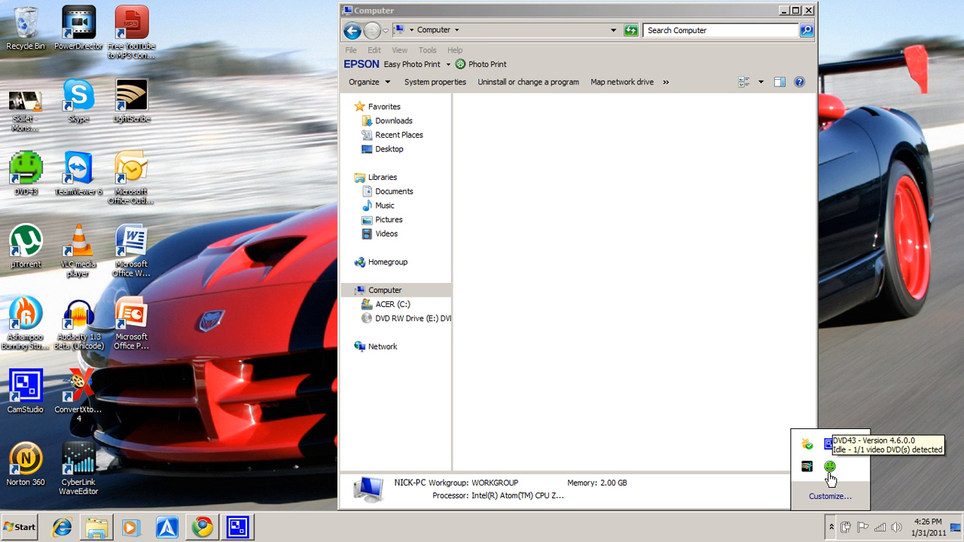
Step: Check the DVD43 tray icon's status showing one video DVD detected
{"action": "right_click", "coordinate": [407, 318]}
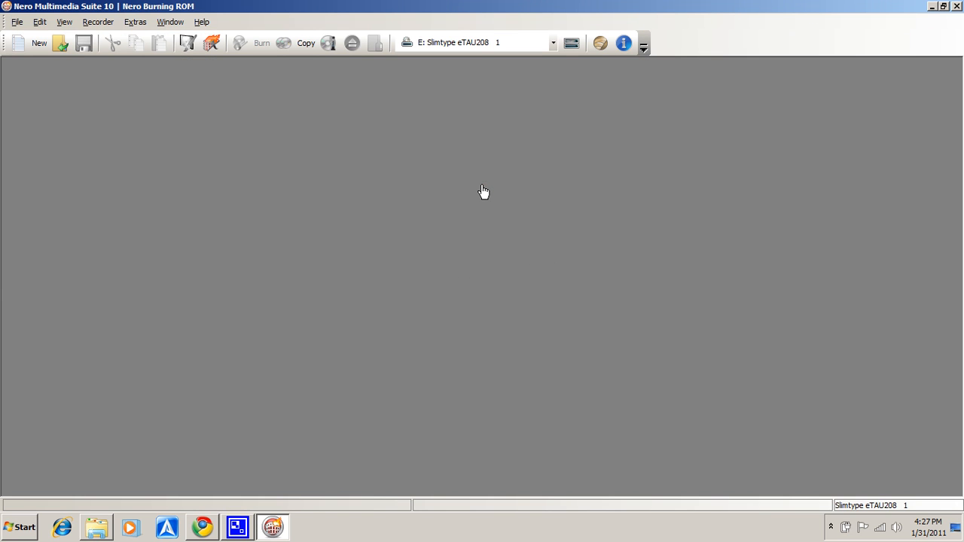
Step: Start a new DVD copy, abort image creation at 1%, and acknowledge the notice
{"action": "left_click", "coordinate": [39, 43]}
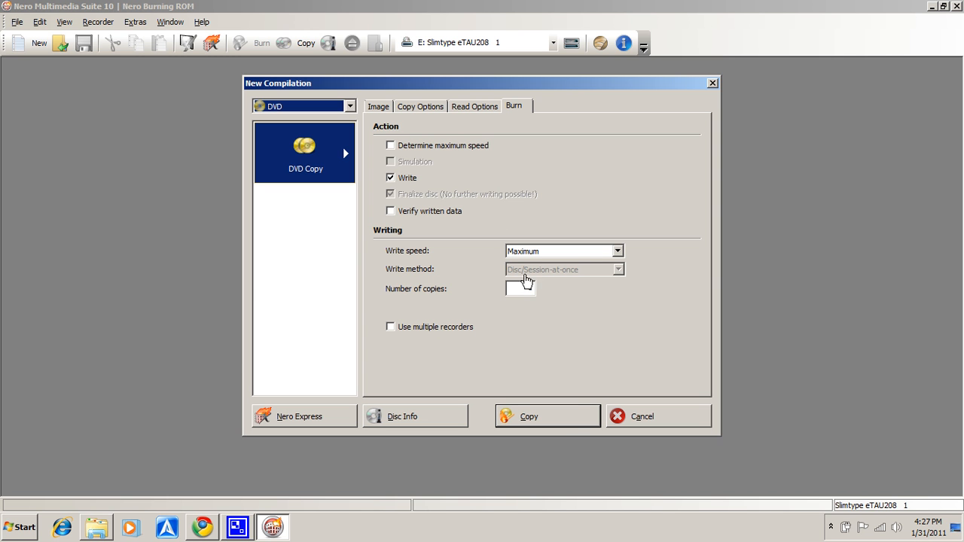
{"action": "left_click", "coordinate": [548, 417]}
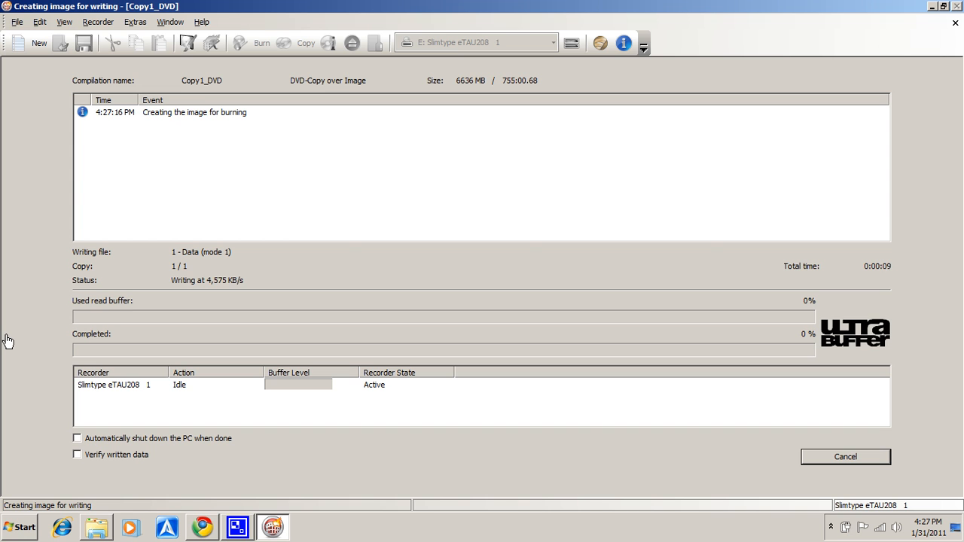
{"action": "mouse_move", "coordinate": [639, 455]}
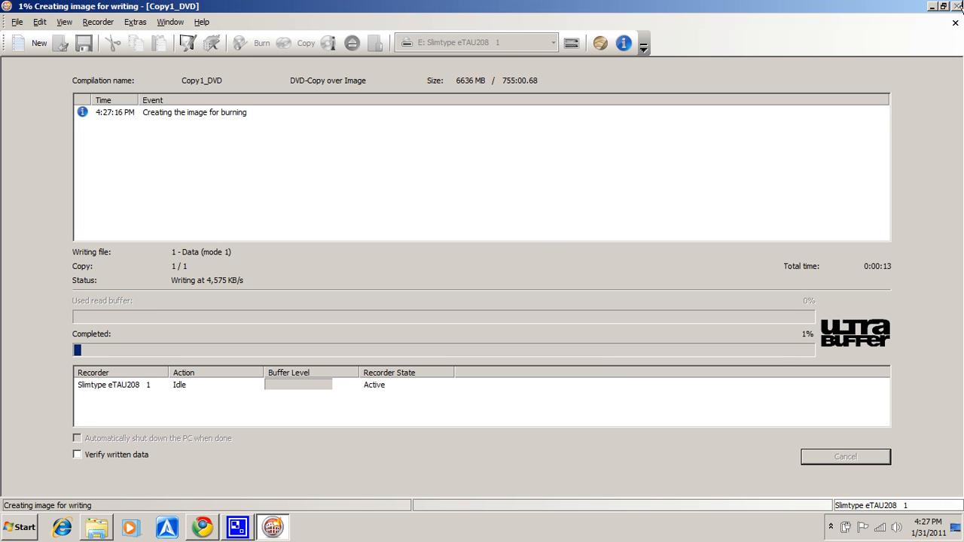
{"action": "left_click", "coordinate": [845, 457]}
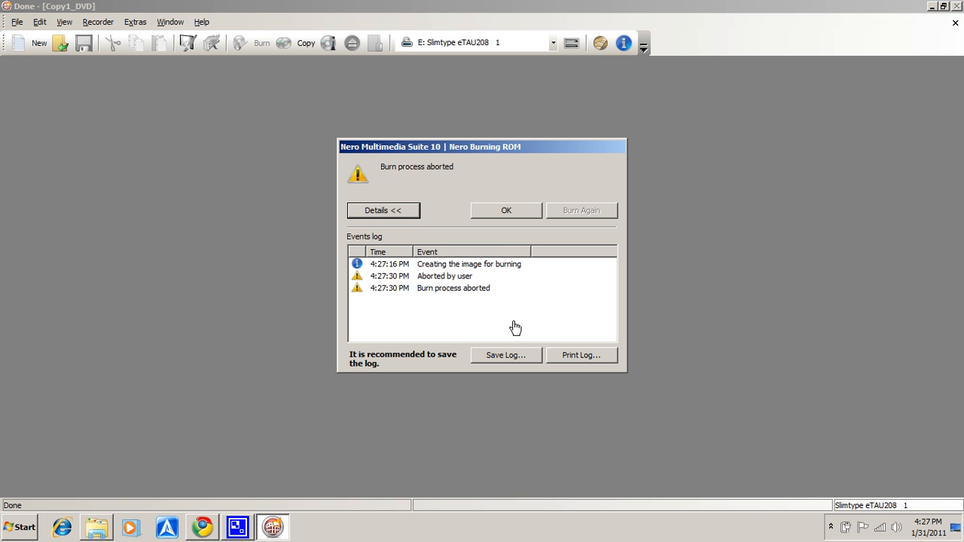
{"action": "left_click", "coordinate": [506, 210]}
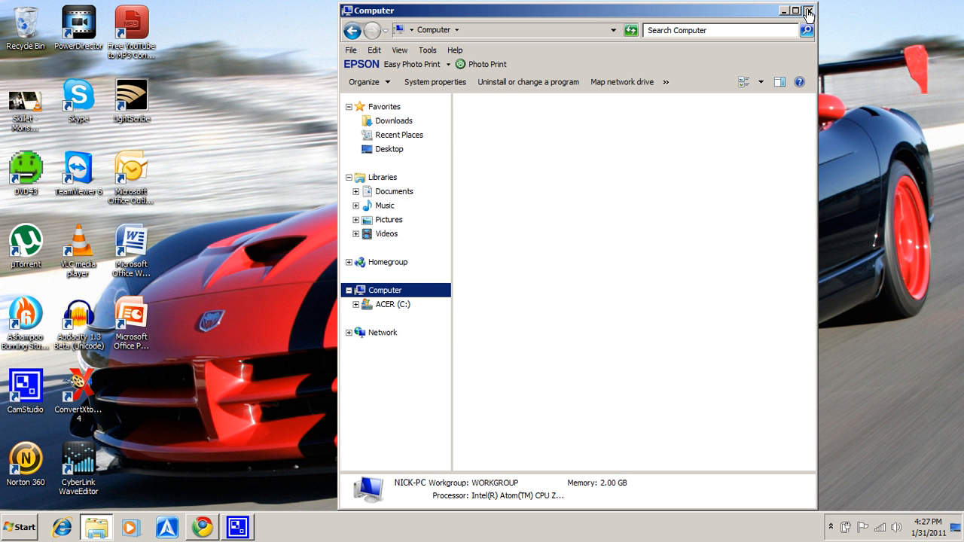
Step: Close the Computer window and show DVD43's tray menu
{"action": "left_click", "coordinate": [808, 10]}
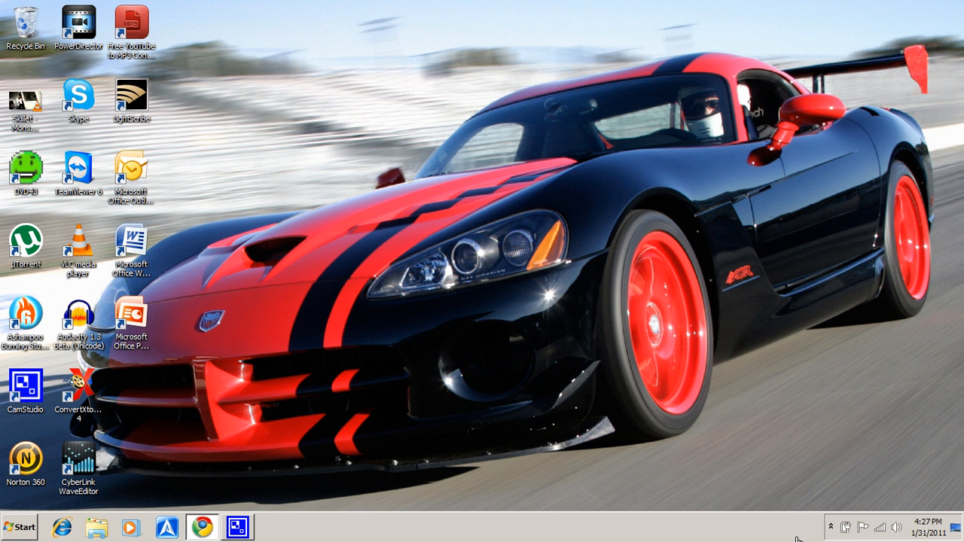
{"action": "right_click", "coordinate": [830, 467]}
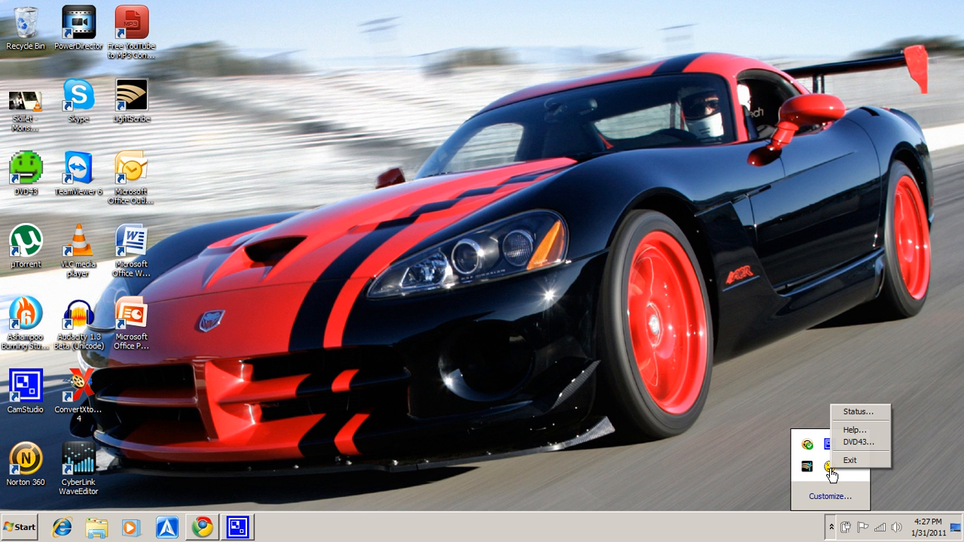